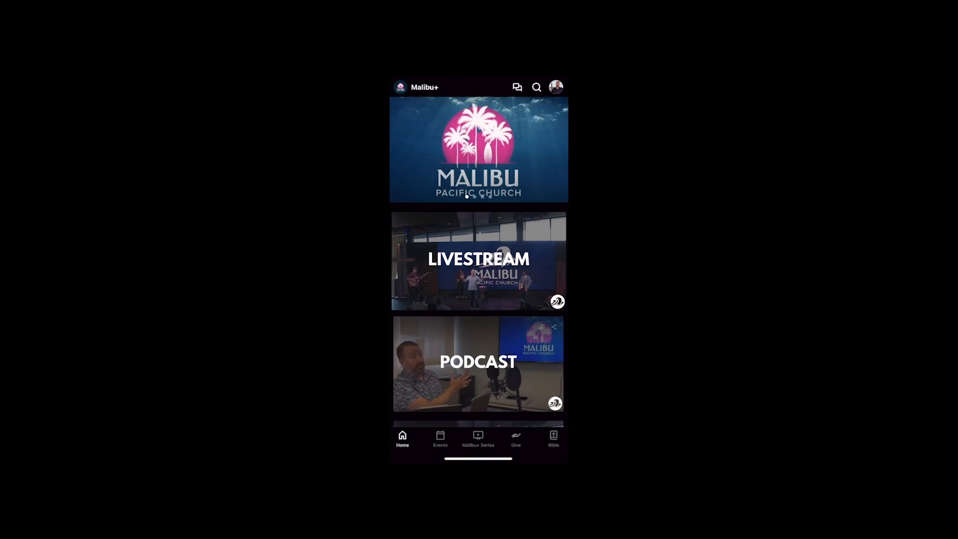
Step: Bring up the Malibu Pacific Church Give form, amount $0, One-Time frequency
{"action": "left_click", "coordinate": [515, 439]}
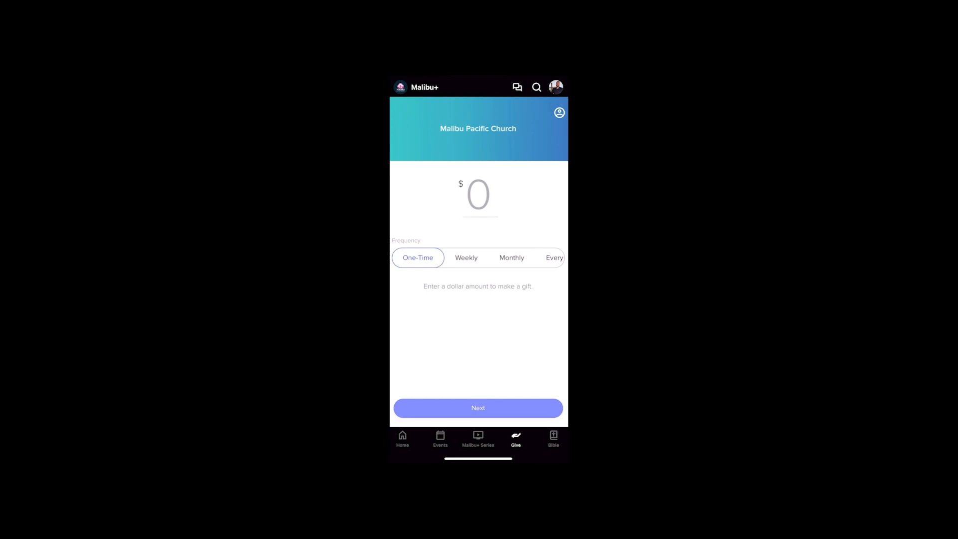
{"action": "scroll", "scroll_direction": "left", "scroll_amount": 3}
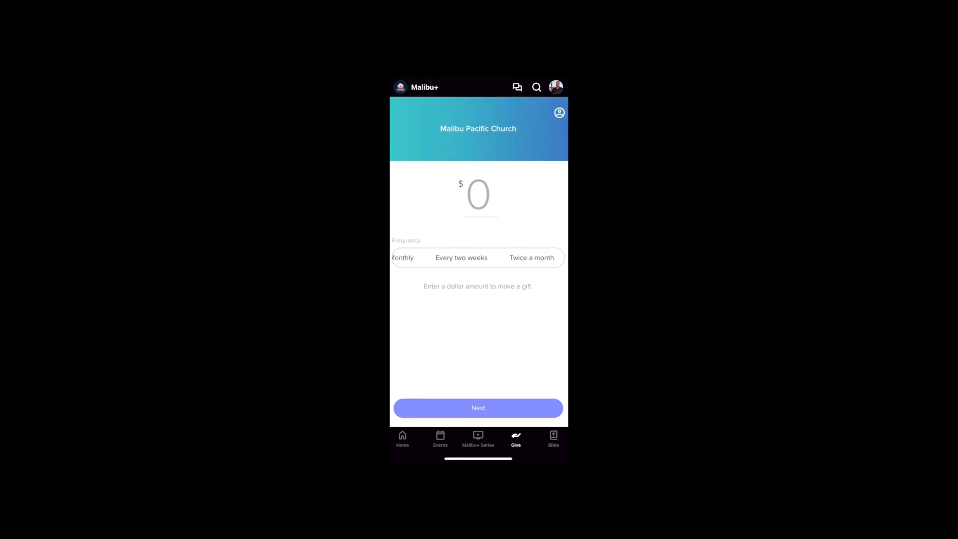
{"action": "scroll", "scroll_direction": "left", "scroll_amount": 3}
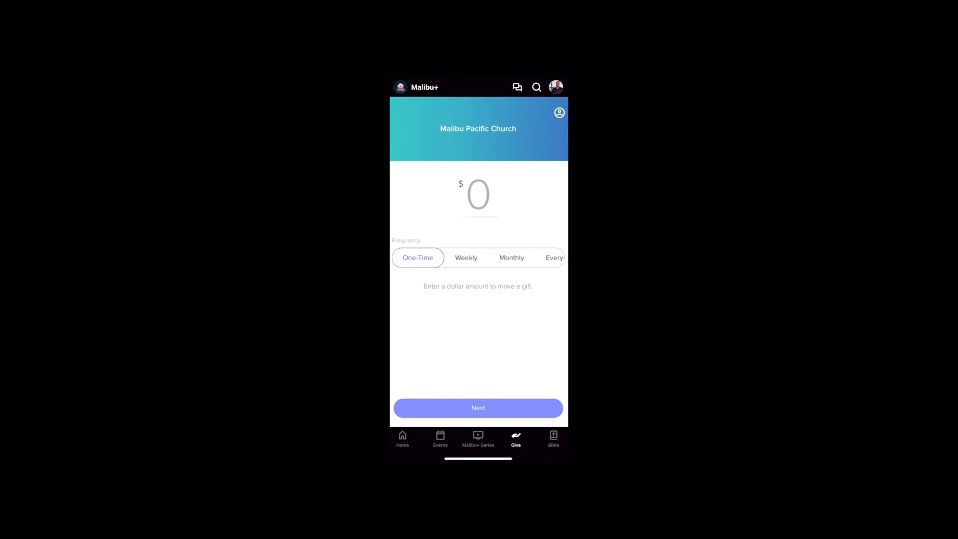
Step: Enter the gift amount, set Weekly frequency, and correct it down to $5
{"action": "left_click", "coordinate": [466, 257]}
{"action": "type", "text": "5,000"}
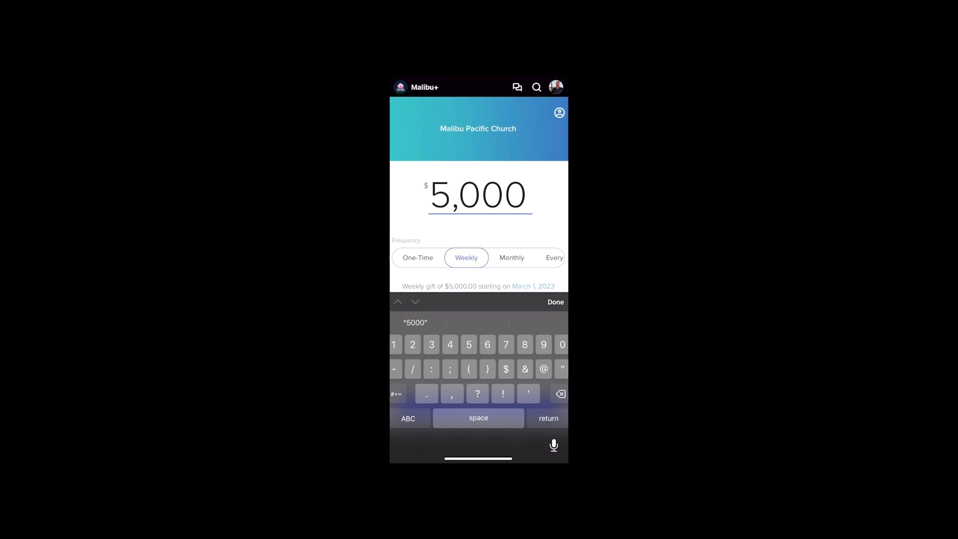
{"action": "left_click", "coordinate": [559, 393]}
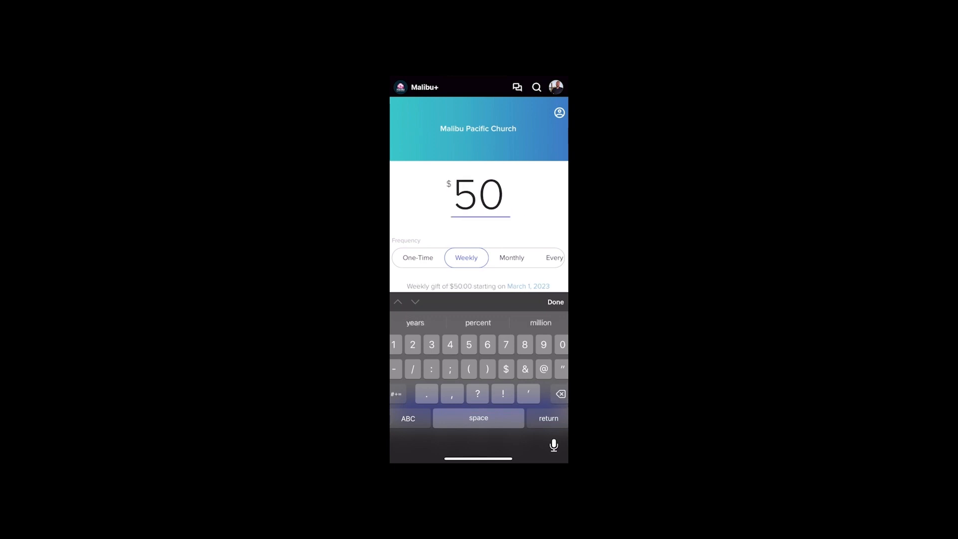
{"action": "left_click", "coordinate": [559, 394]}
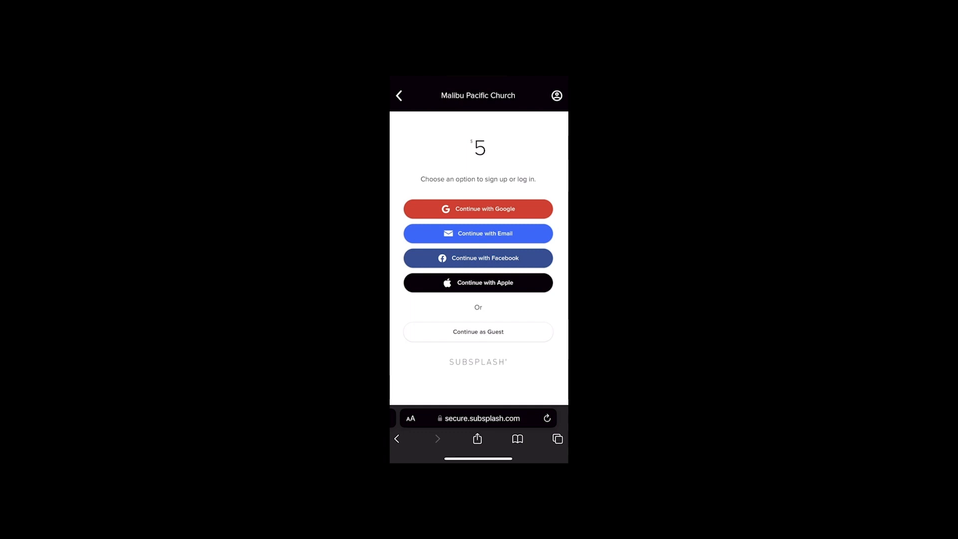
Step: Sign in with Apple and add the $0.42 processing fee for a $5.42 weekly gift
{"action": "left_click", "coordinate": [478, 282]}
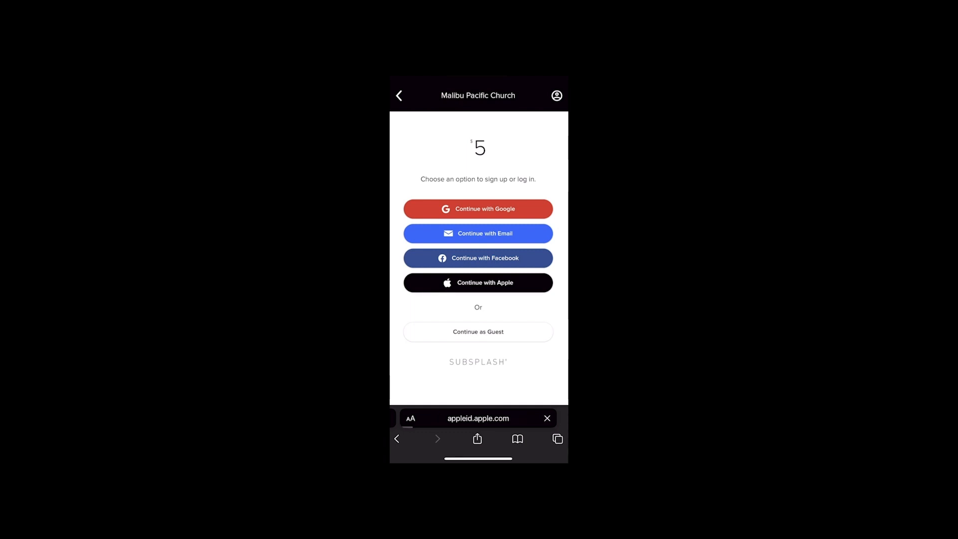
{"action": "left_click", "coordinate": [478, 282]}
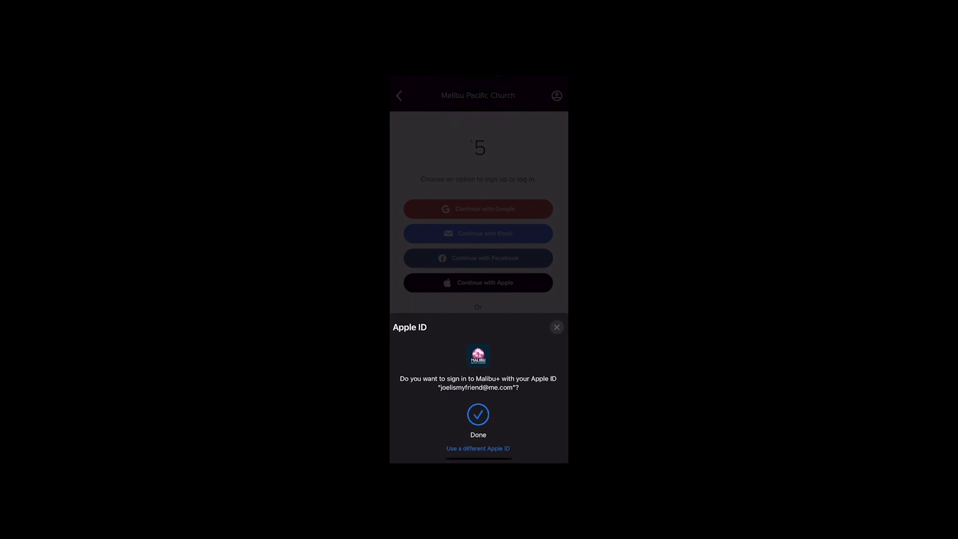
{"action": "left_click", "coordinate": [478, 418]}
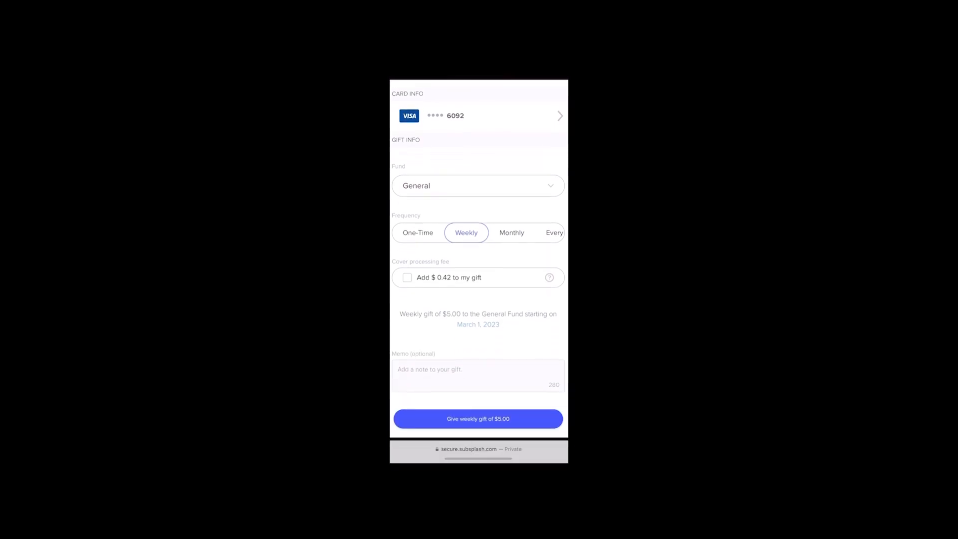
{"action": "left_click", "coordinate": [407, 278]}
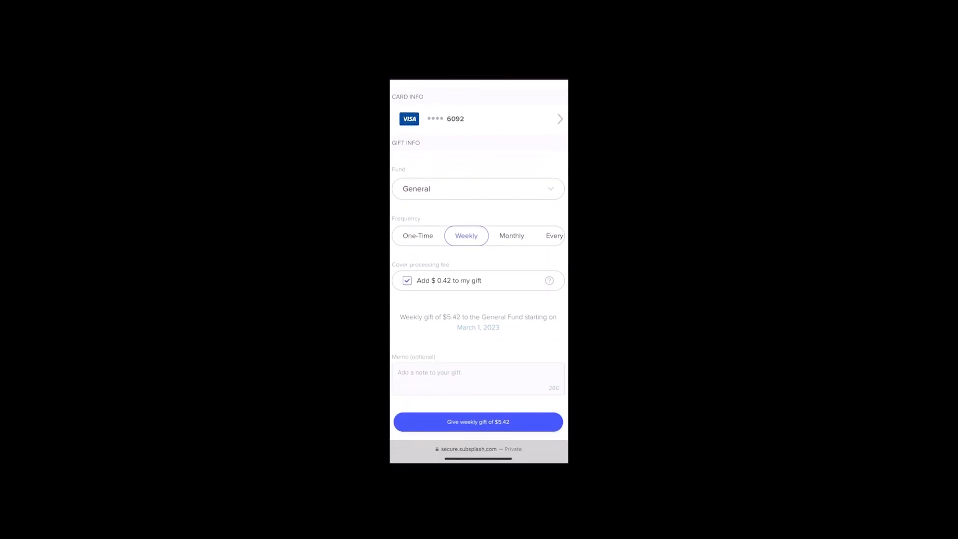